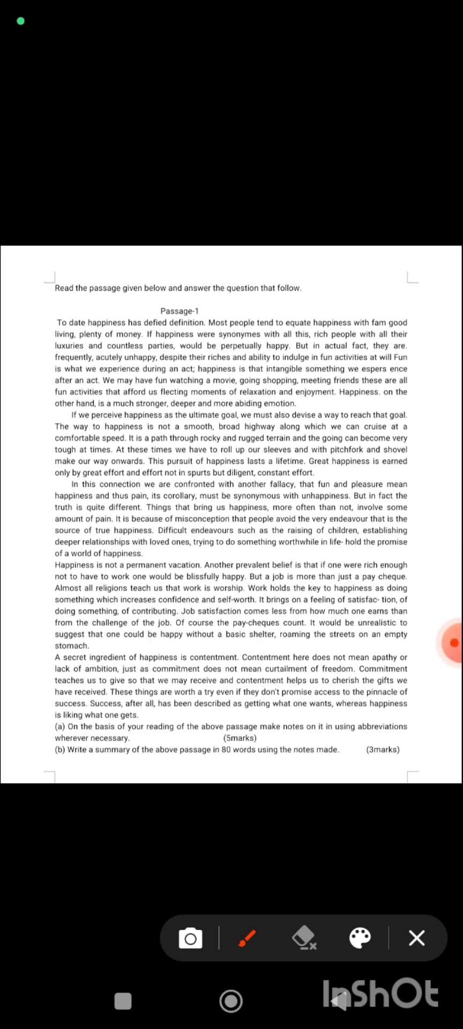
# Step: Draw a thick black curved stroke down Passage-1's left margin
pyautogui.moveTo(102, 306); pyautogui.dragTo(25, 729)
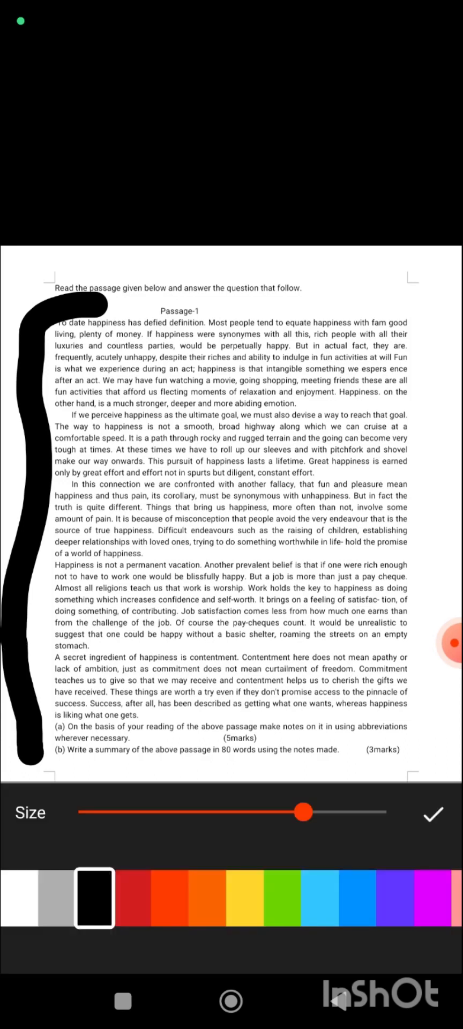
# Step: Switch the brush to red and mark Passage-1's right margin and the bar above its first line
pyautogui.click(131, 897)
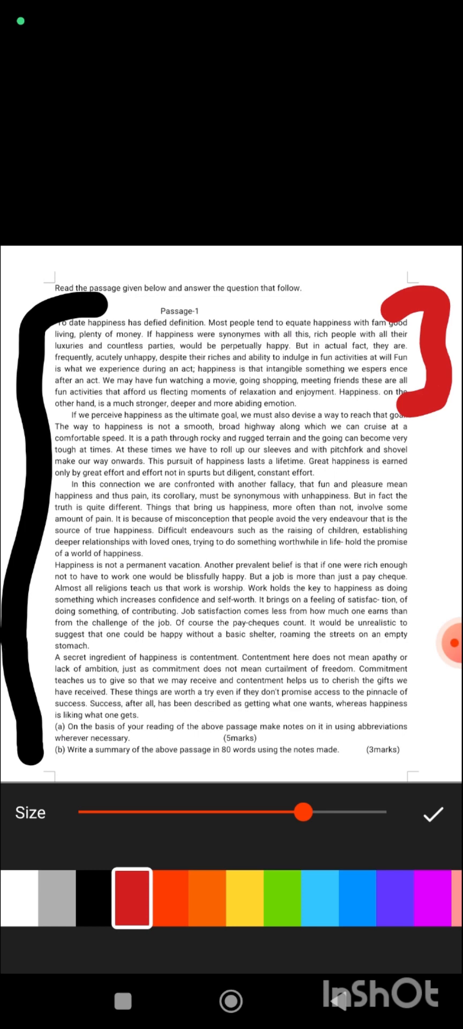
pyautogui.moveTo(427, 393); pyautogui.dragTo(433, 446)
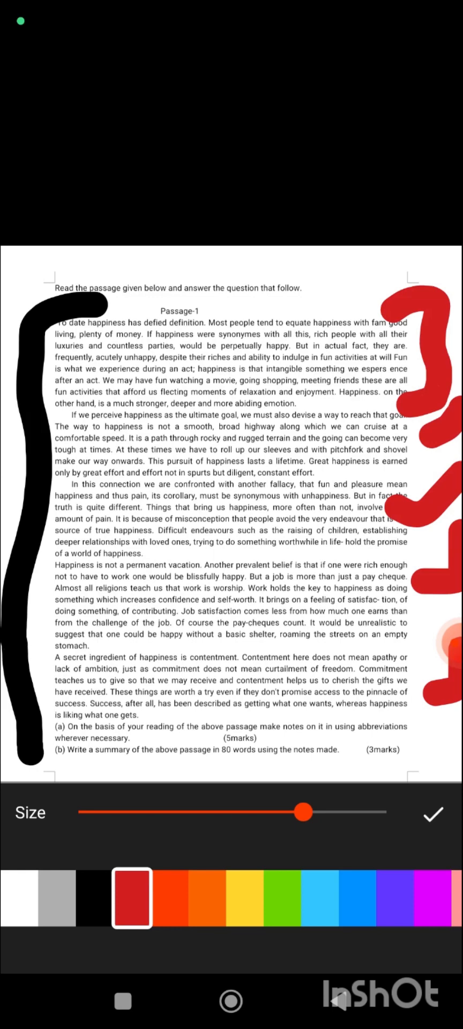
pyautogui.moveTo(161, 269); pyautogui.dragTo(321, 266)
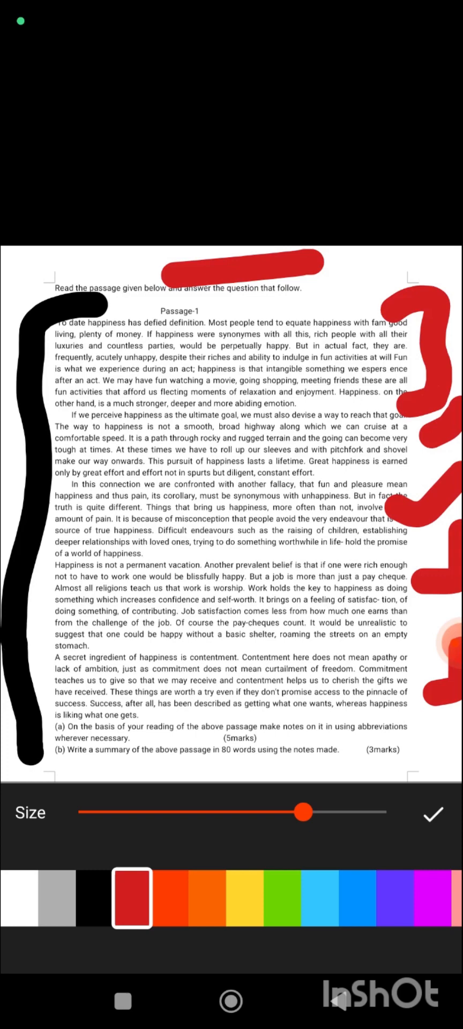
pyautogui.click(434, 814)
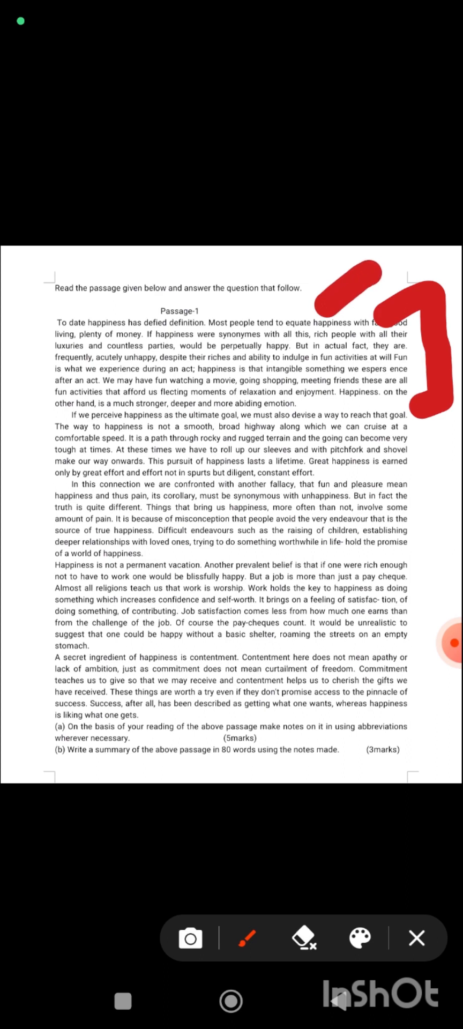
# Step: Draw a single red bar above the 'Read the passage' instruction line
pyautogui.moveTo(176, 303); pyautogui.dragTo(256, 250)
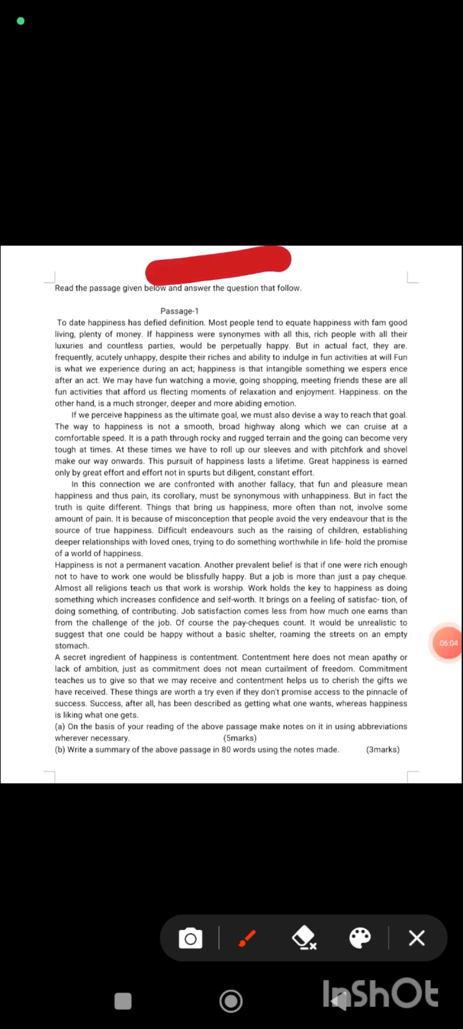
# Step: Add red marks beside the left of Passage-1's first paragraph
pyautogui.moveTo(19, 309); pyautogui.dragTo(19, 355)
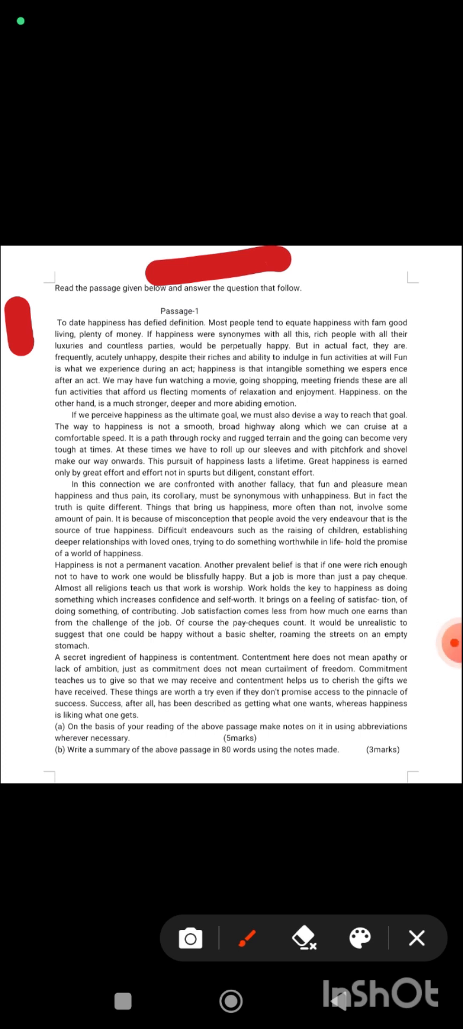
pyautogui.moveTo(62, 368); pyautogui.dragTo(62, 414)
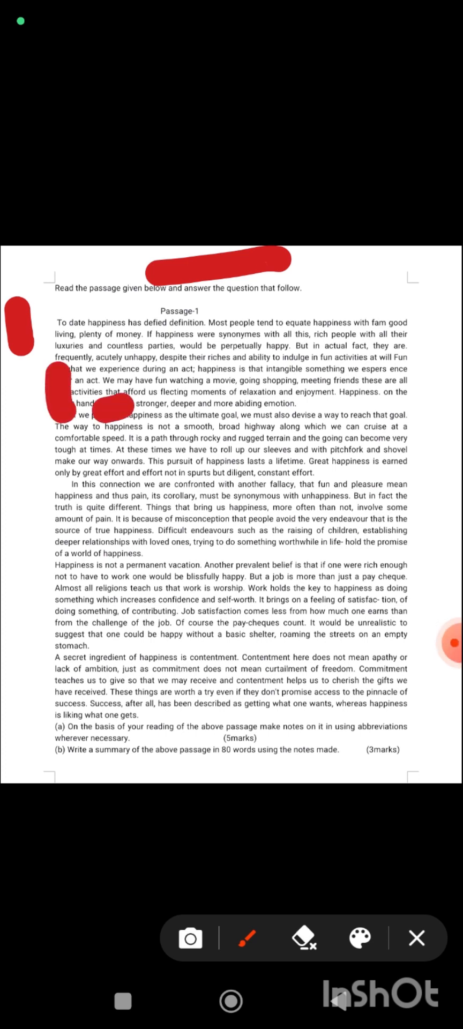
pyautogui.moveTo(164, 368); pyautogui.dragTo(295, 393)
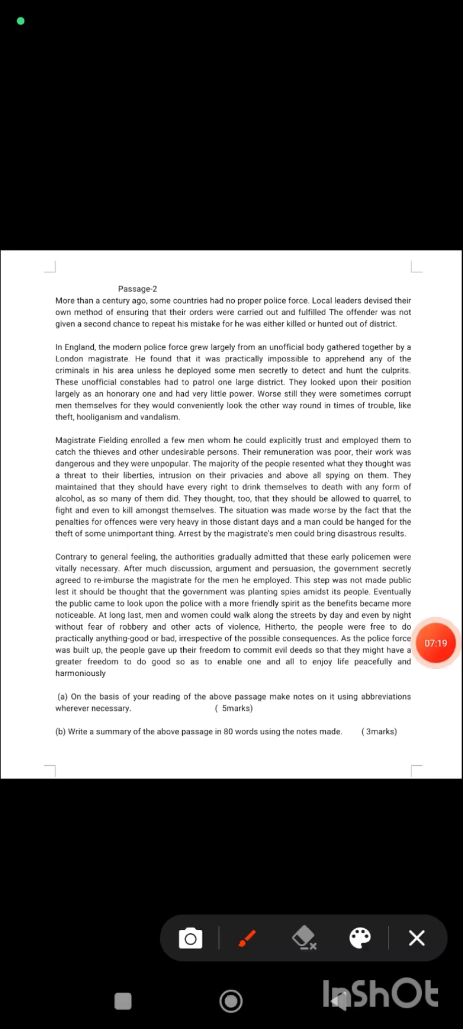
# Step: Scrawl the large red letters 'LK' over Passage-2's opening paragraphs
pyautogui.moveTo(59, 335); pyautogui.dragTo(164, 433)
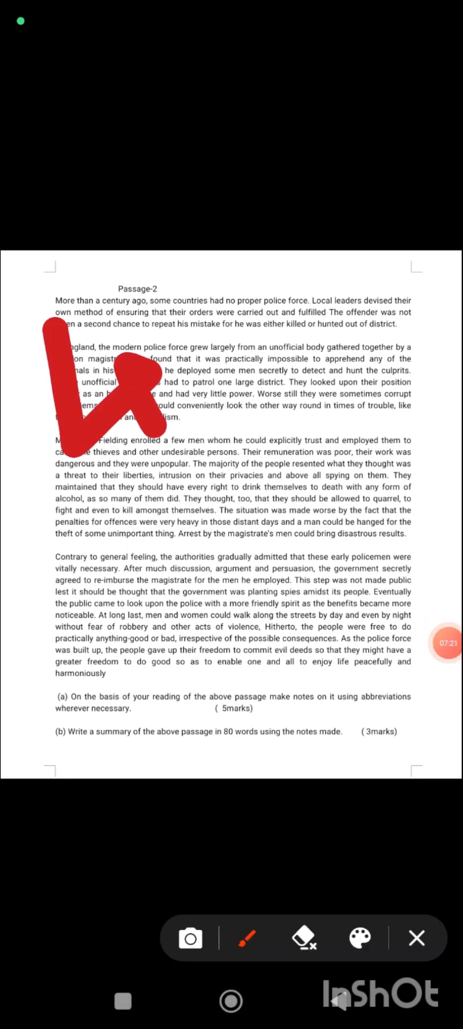
pyautogui.moveTo(177, 296); pyautogui.dragTo(288, 414)
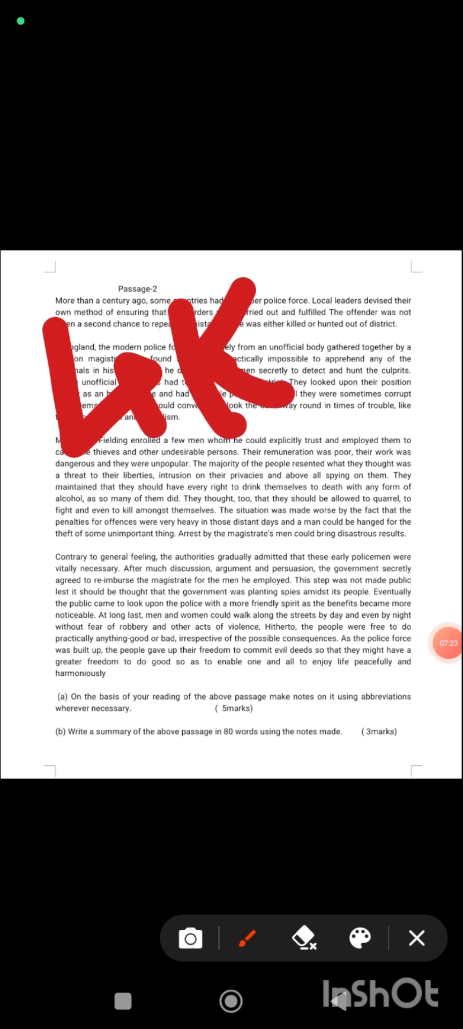